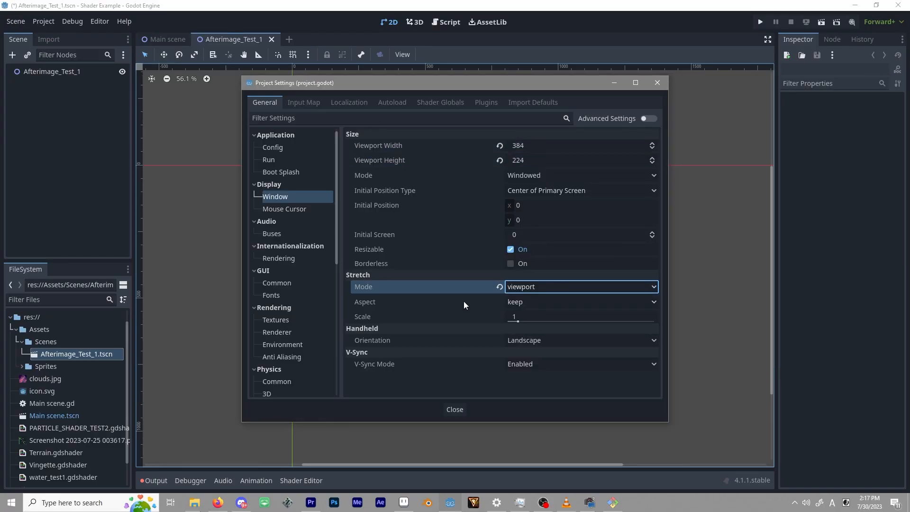
- Add the ElenaStageSheet sprite with a BG animation keying its frame property
left_click(454, 409)
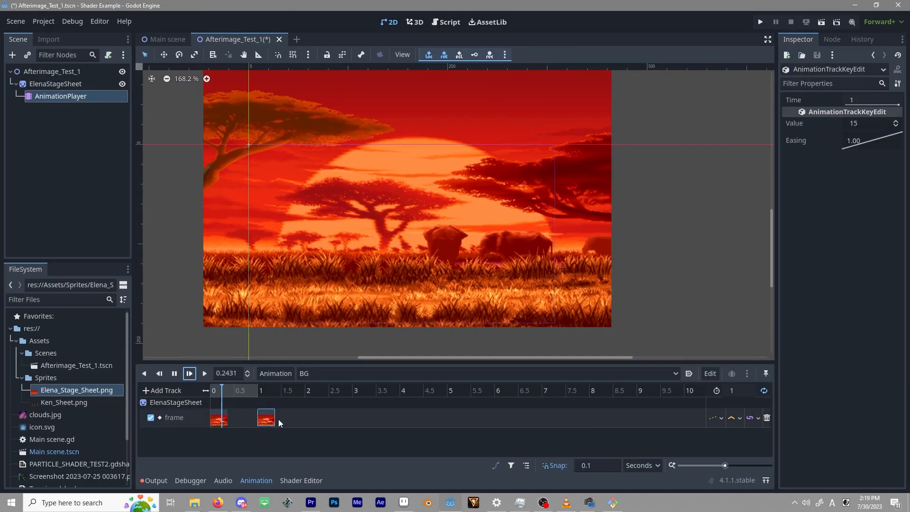
- Bring Ken_Sheet.png into the scene as a KenSheet Sprite2D over the stage background
left_click(189, 373)
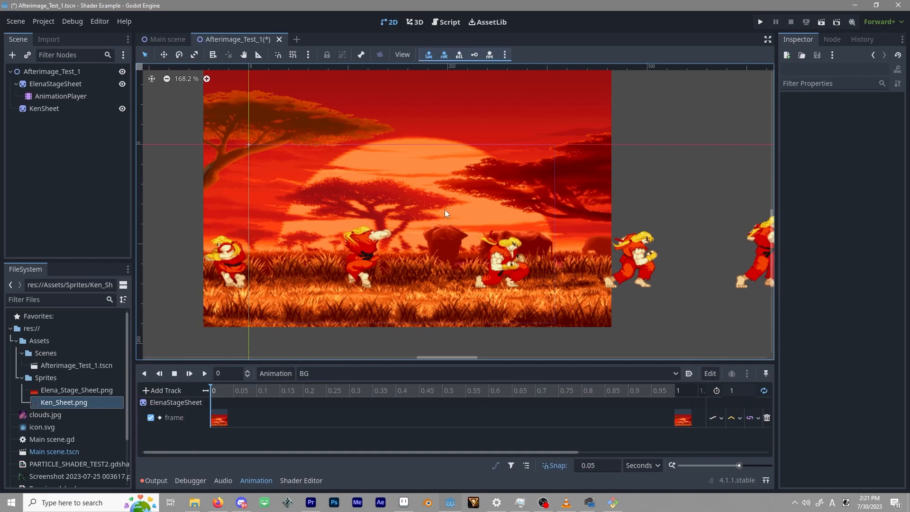
left_click(43, 108)
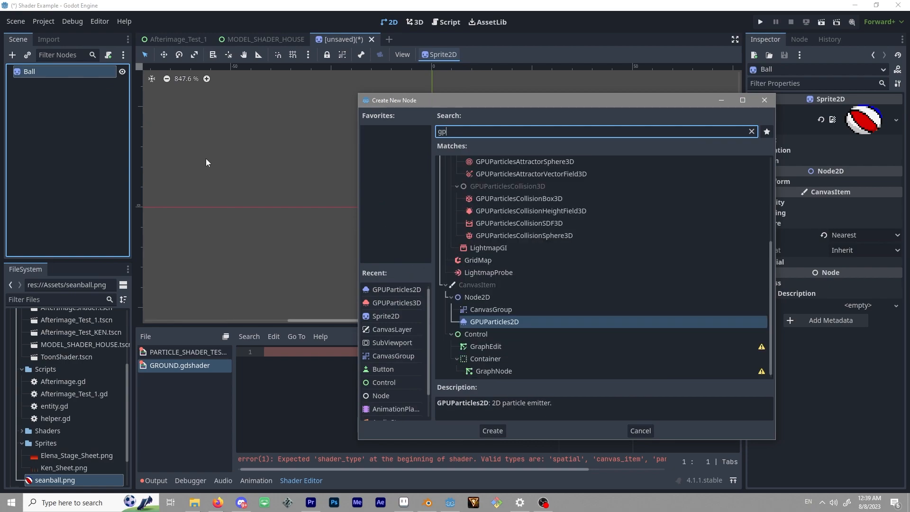
- Create a GPUParticles2D child under Ball and assign it a new ParticleProcessMaterial
left_click(491, 430)
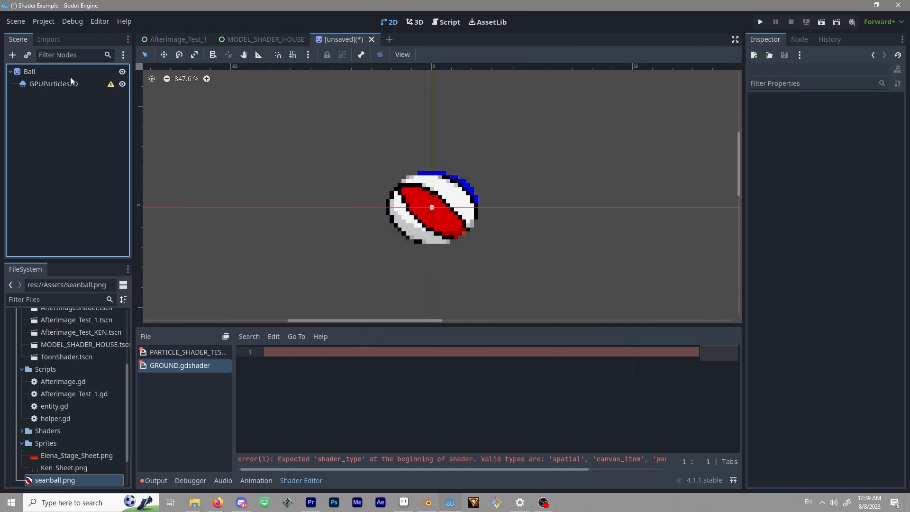
left_click(54, 84)
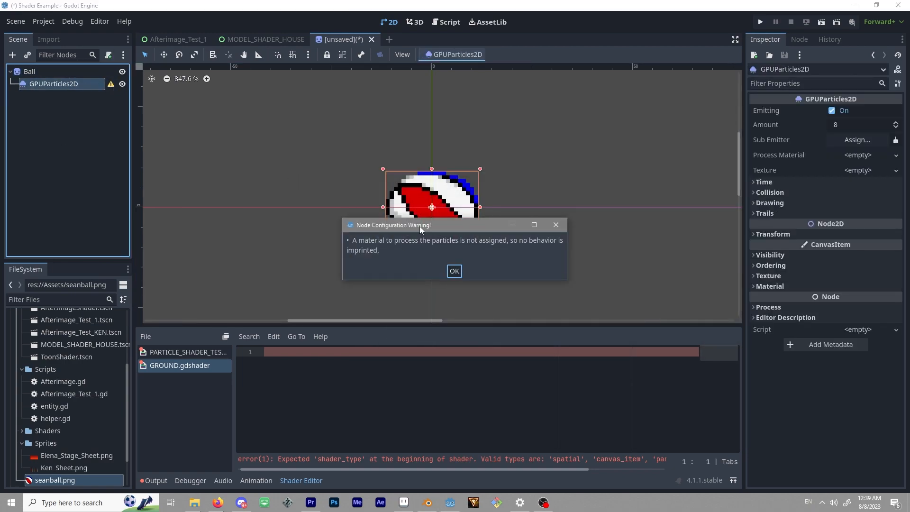
left_click(896, 154)
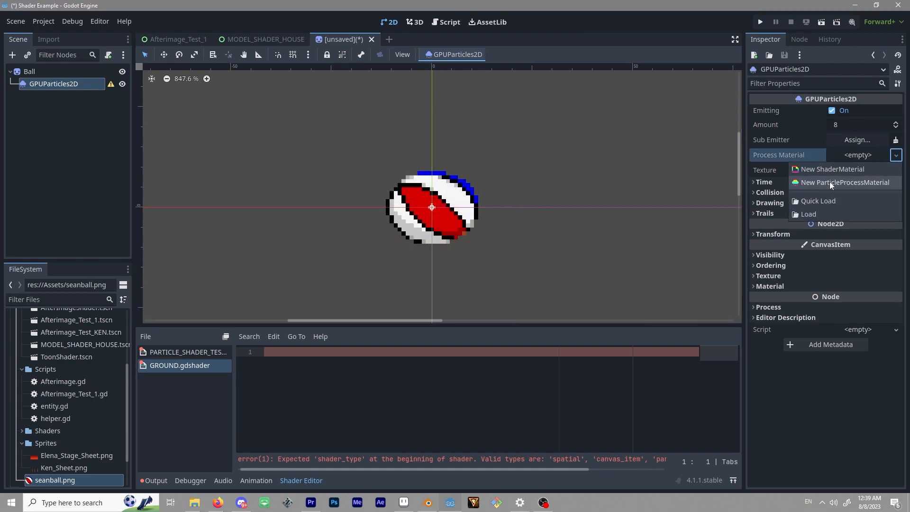
left_click(844, 182)
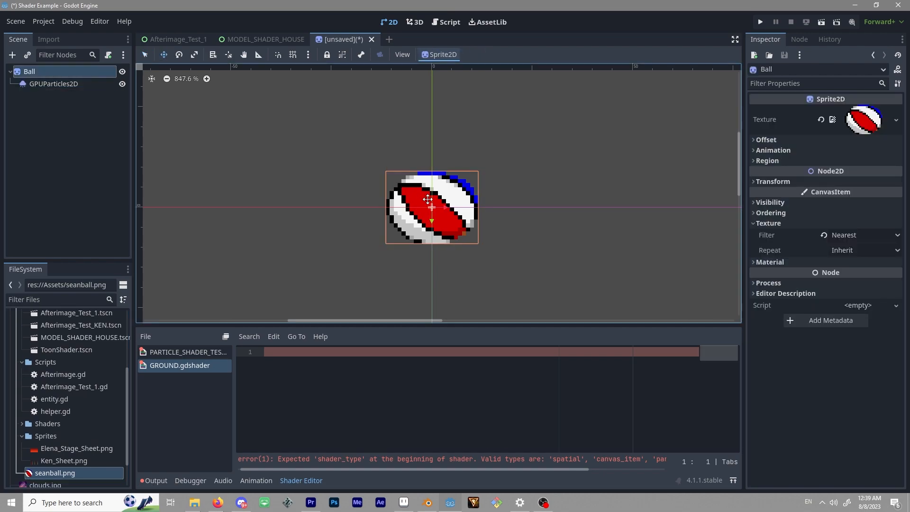
- Drag the Ball sprite around the viewport so the emitter leaves a trail of ball copies
left_click_drag(429, 207, 506, 119)
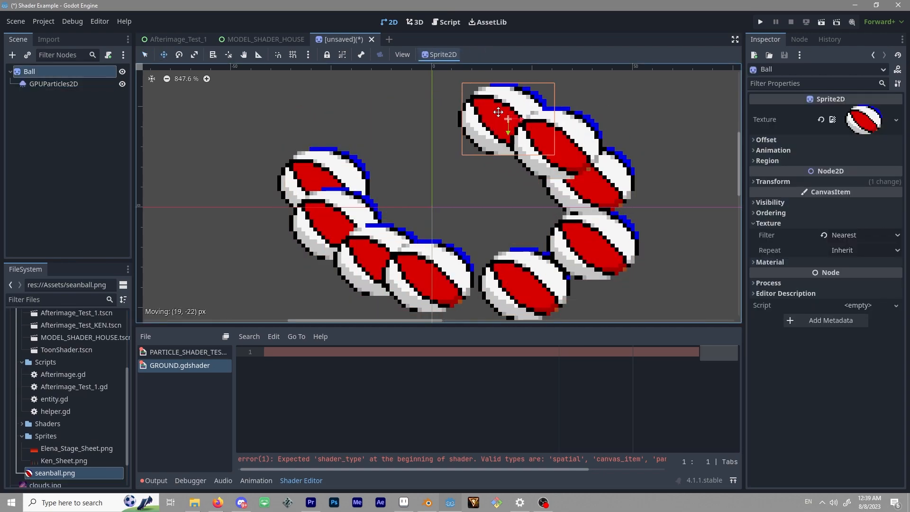
left_click_drag(497, 111, 476, 271)
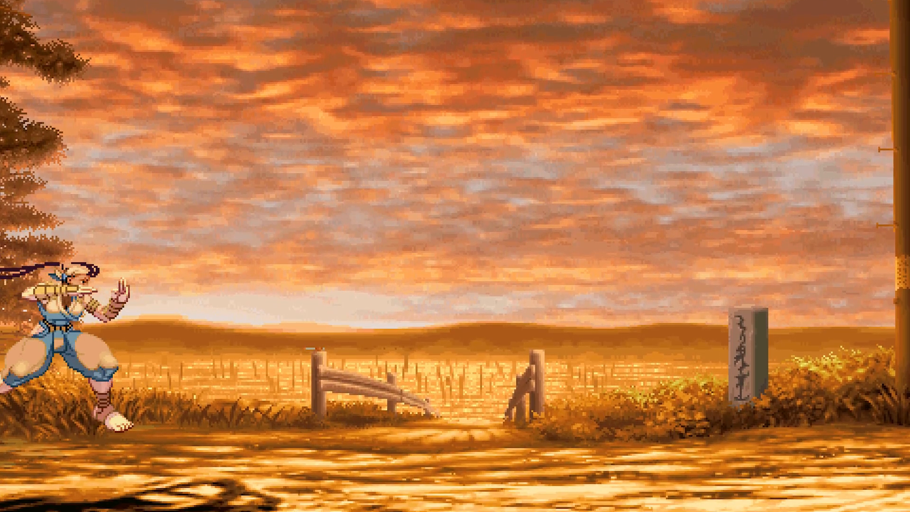
- Switch the emitter's Process Material to a new ShaderMaterial holding a new Shader
left_click(608, 198)
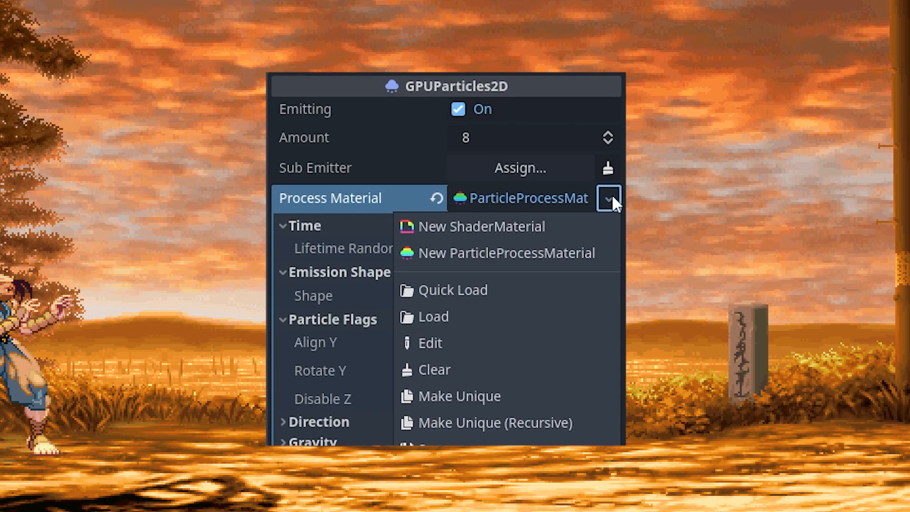
left_click(482, 225)
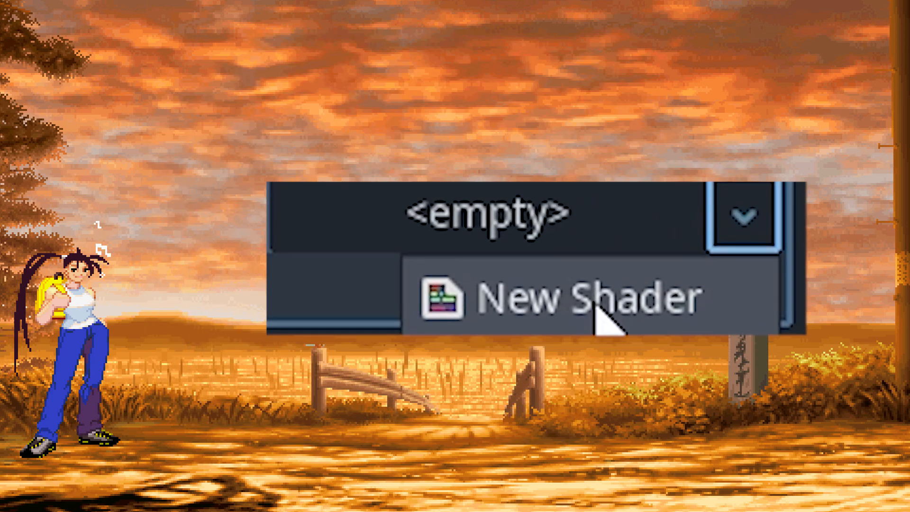
left_click(591, 296)
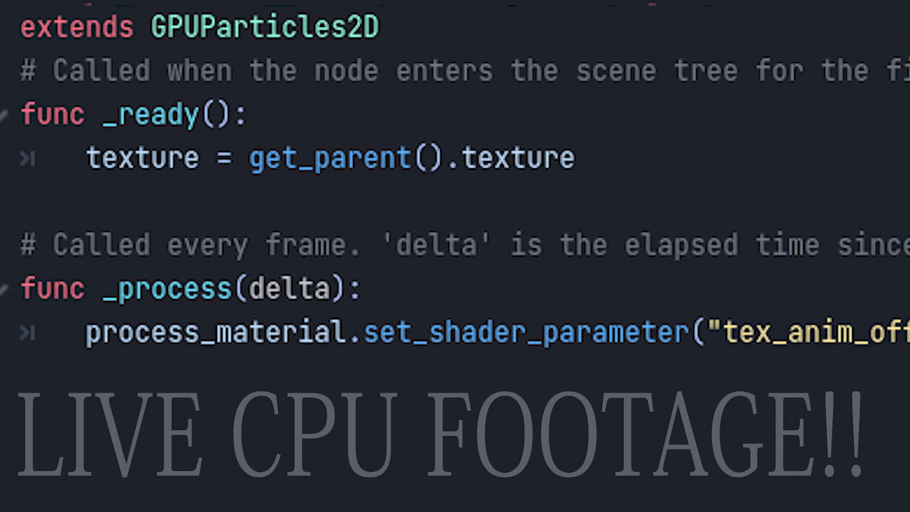
- Review the emitter script that copies the parent texture and sets the shader offset parameter
scroll("right", 3)
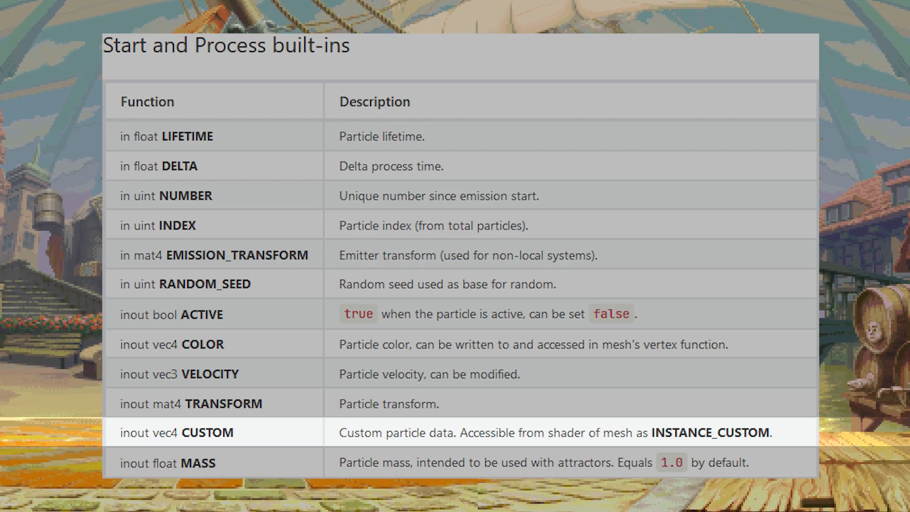
scroll("down", 3)
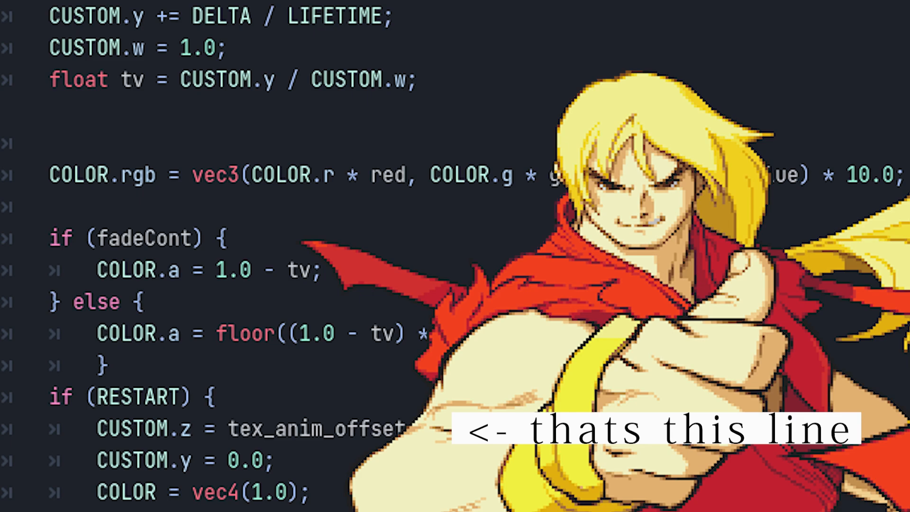
- Finish the shader's fade and restart branches, then trigger Ken's Super 1 to show purple afterimages
scroll("down", 3)
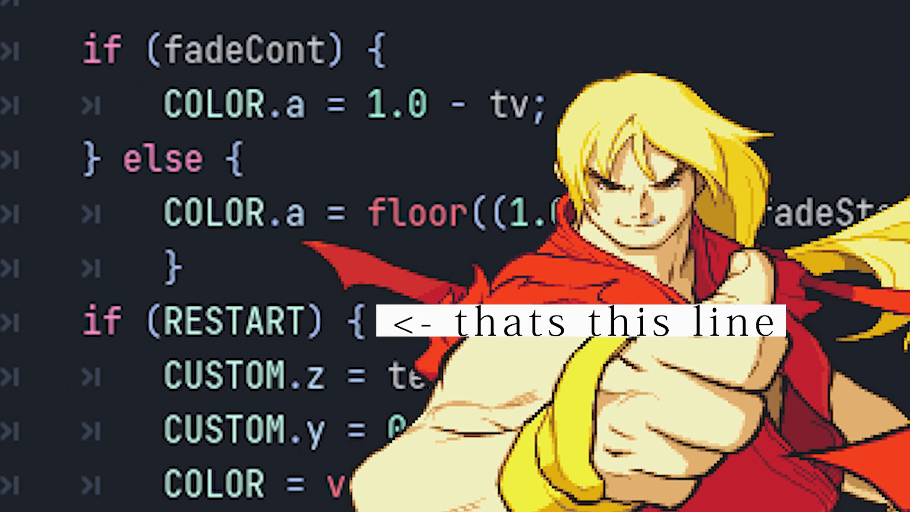
left_click(268, 42)
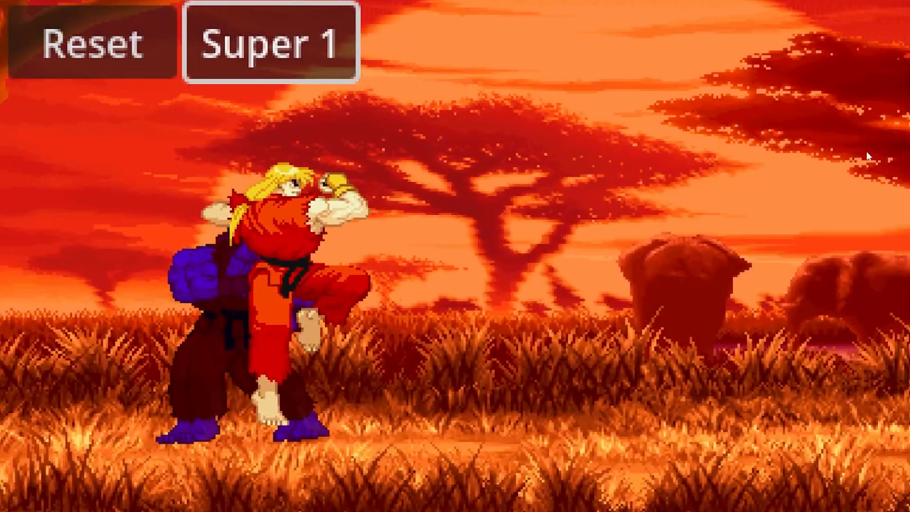